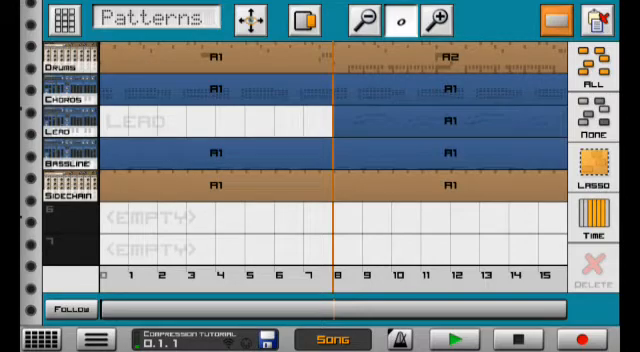
- Add a Compressor insert effect to the Chords, Lead and Bassline mixer channels
left_click(448, 332)
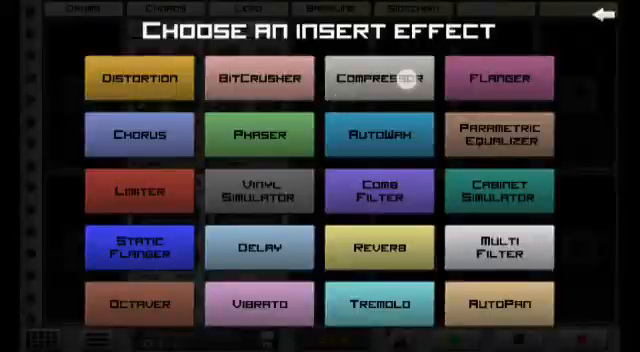
left_click(384, 76)
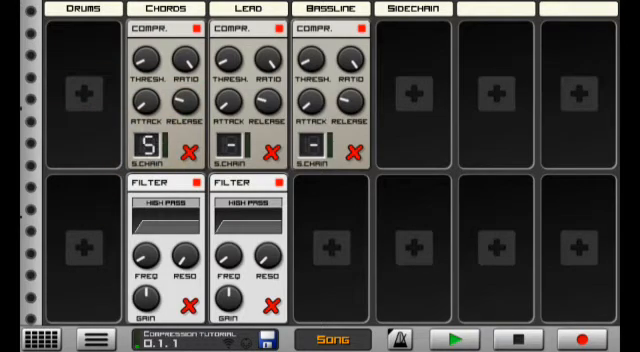
left_click(228, 144)
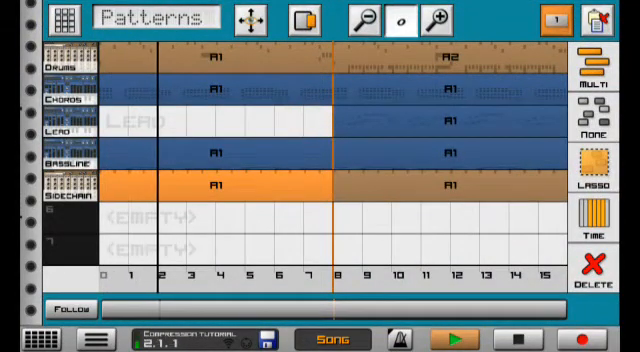
- Start song playback with Sidechain pattern A1 covering bars 0–8
left_click(446, 334)
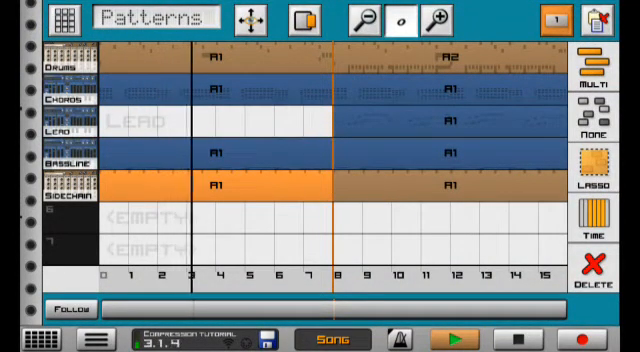